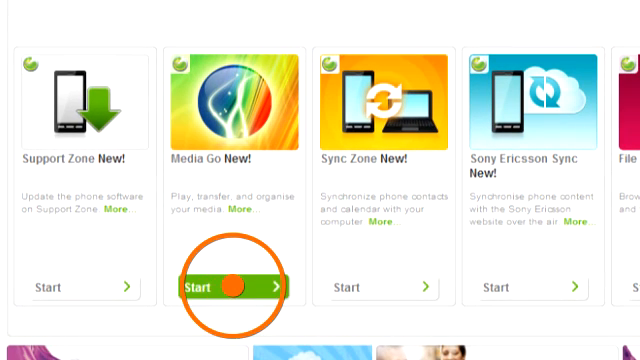
# Step: Start Media Go from the PC Companion tile so the phone connects in Media transfer mode
pyautogui.click(228, 288)
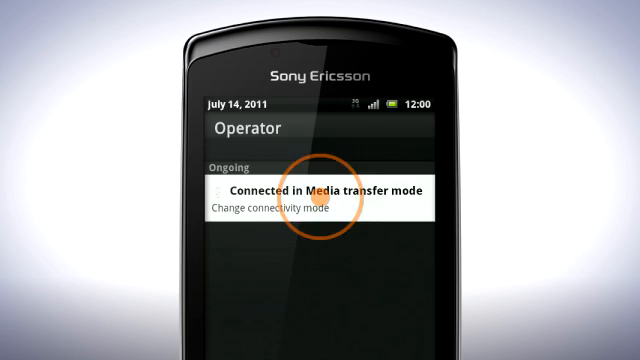
# Step: Switch the phone's connectivity to mass storage via the Media transfer notification
pyautogui.click(320, 198)
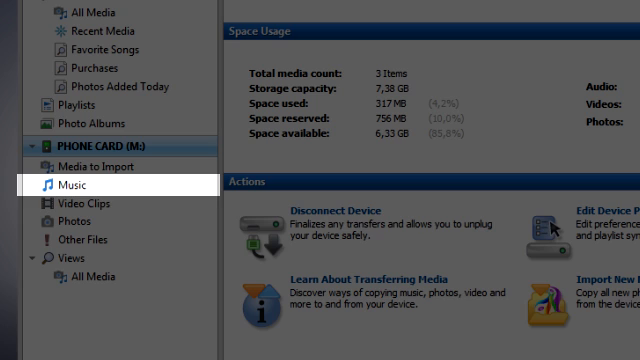
# Step: Browse the phone card's Music and Video Clips categories to reach the device summary
pyautogui.click(70, 212)
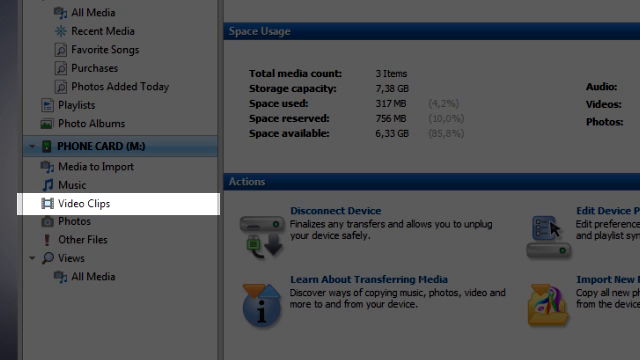
pyautogui.click(68, 238)
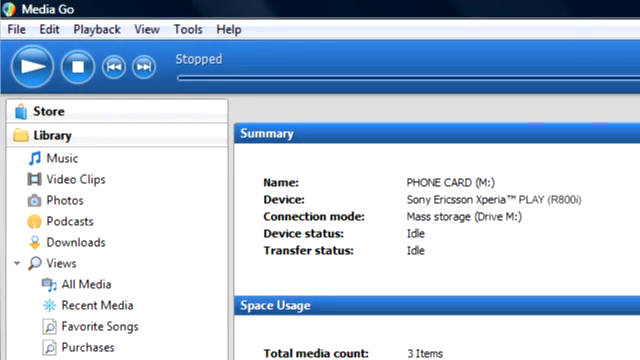
# Step: Start the Setup Assistant from the Tools menu and move past its welcome page
pyautogui.click(190, 30)
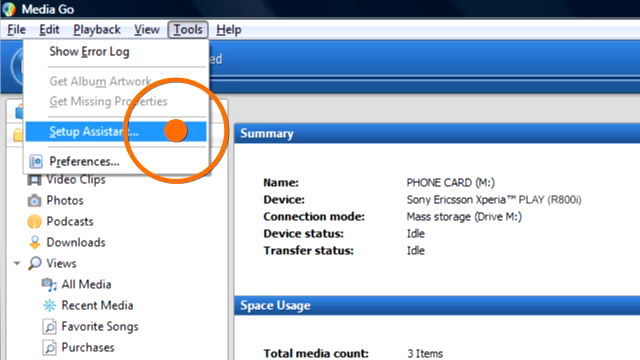
pyautogui.click(100, 132)
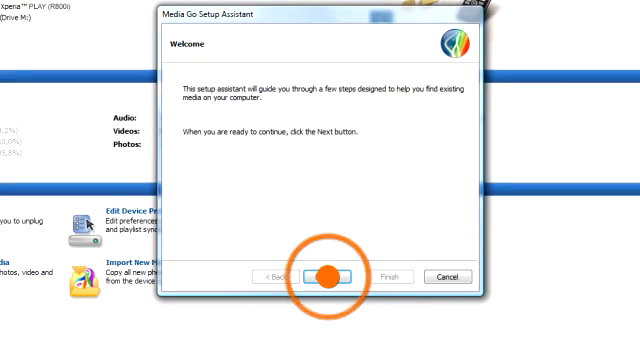
pyautogui.click(324, 276)
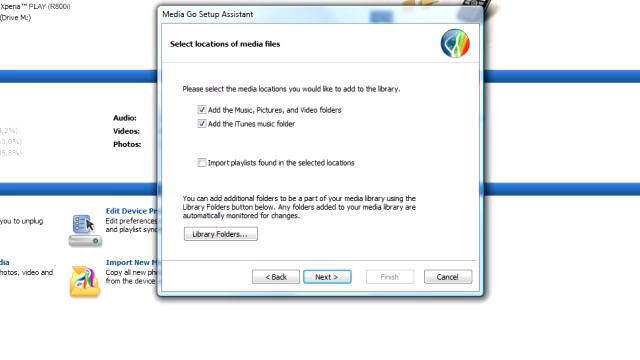
# Step: Include additional Library Folders, skip music enhancement and finish the assistant
pyautogui.click(224, 234)
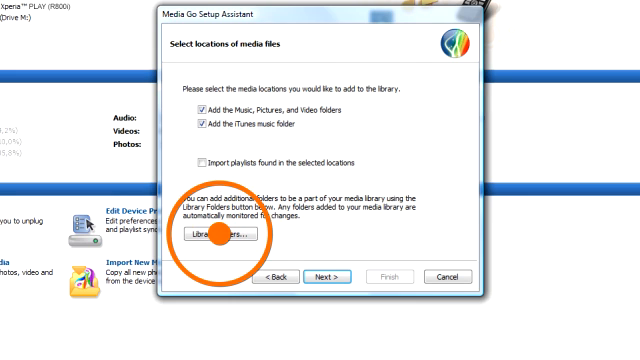
pyautogui.click(222, 234)
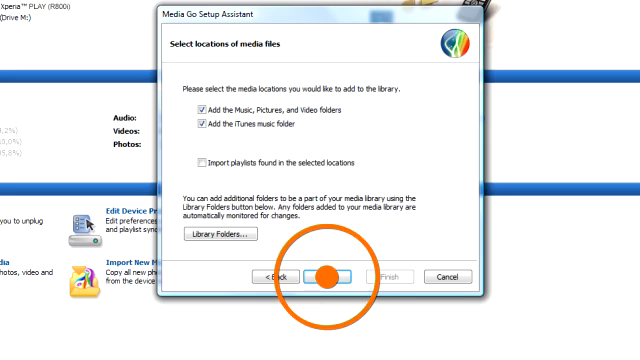
pyautogui.click(324, 276)
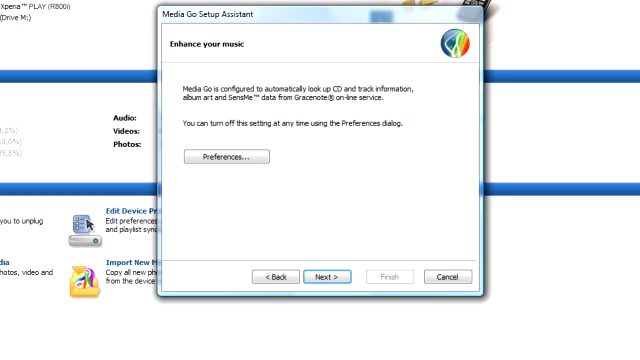
pyautogui.click(328, 276)
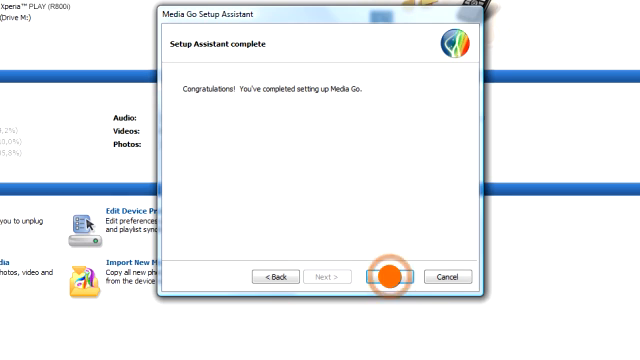
pyautogui.click(390, 276)
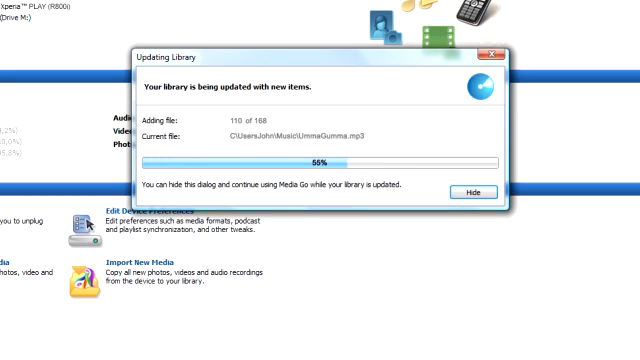
# Step: Hide the Updating Library dialog and return to the computer's library summary
pyautogui.click(474, 188)
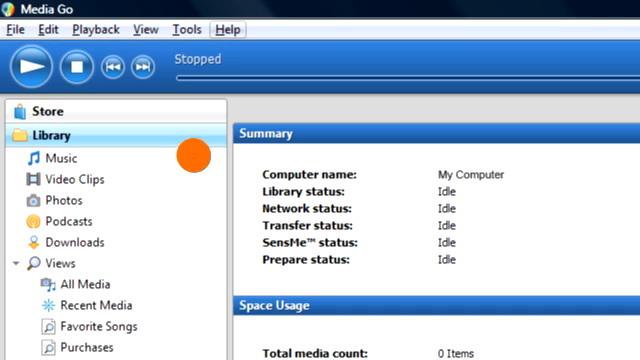
pyautogui.click(228, 30)
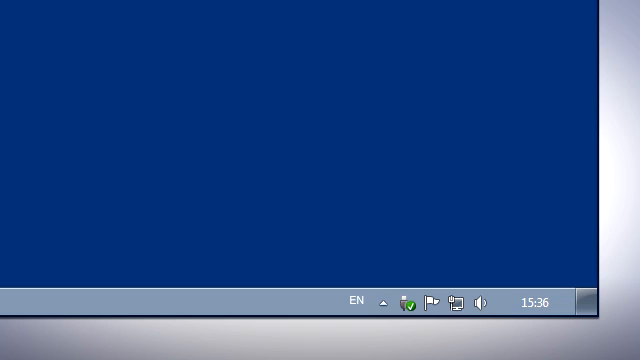
# Step: Safely remove the phone in the tray, then disconnect the memory card from its notification
pyautogui.click(440, 302)
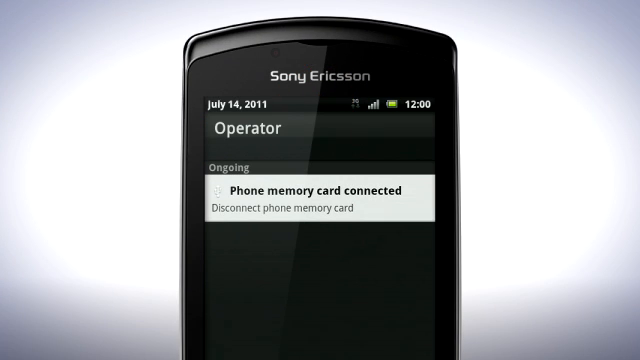
pyautogui.click(320, 200)
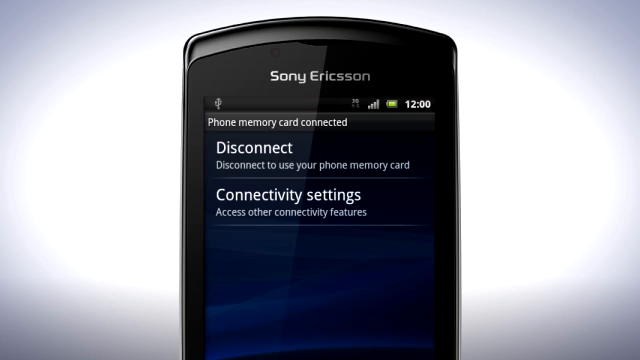
pyautogui.click(304, 156)
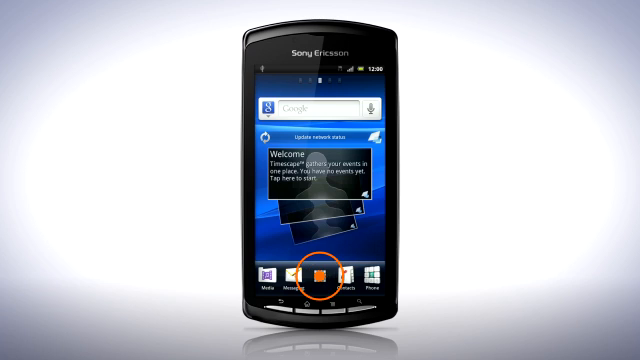
# Step: Glance at the app list, return home and move to an empty home pane
pyautogui.click(318, 278)
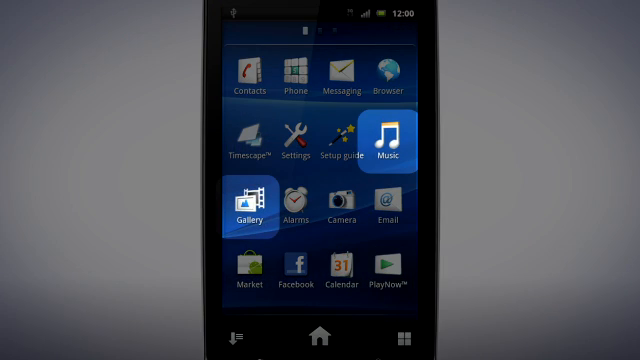
pyautogui.click(390, 140)
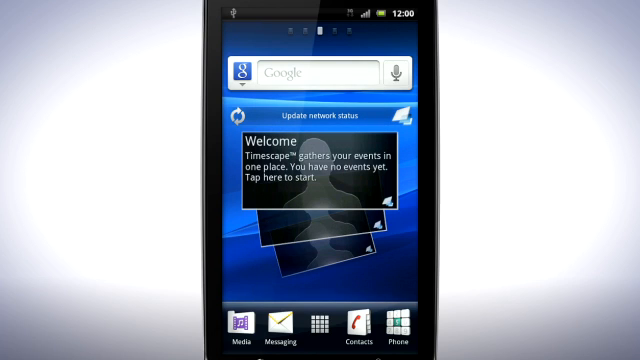
pyautogui.click(240, 140)
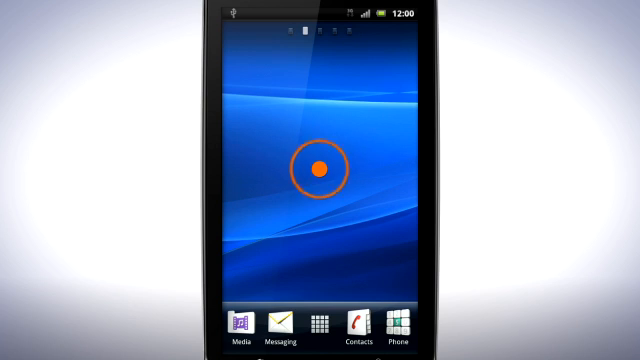
# Step: Add the Media shortcuts widget to the empty home pane from the Widgets list
pyautogui.click(320, 170)
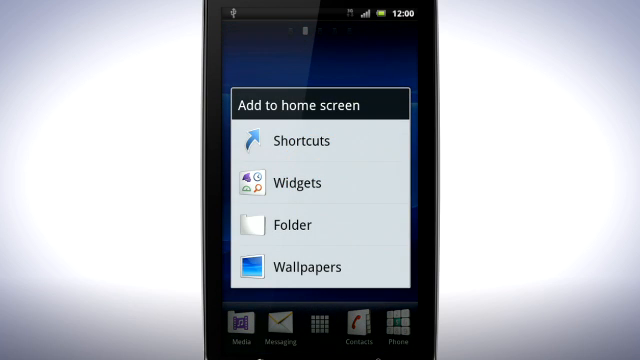
pyautogui.click(298, 182)
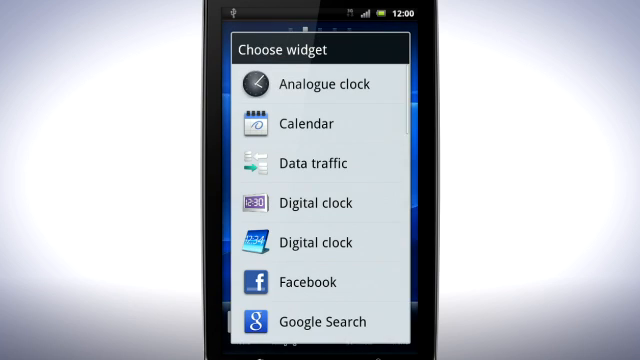
pyautogui.scroll(-3)
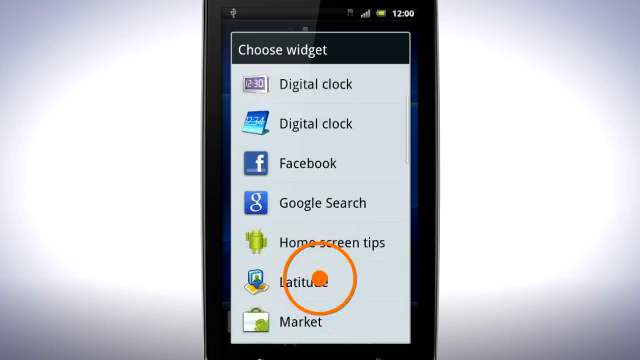
pyautogui.scroll(-3)
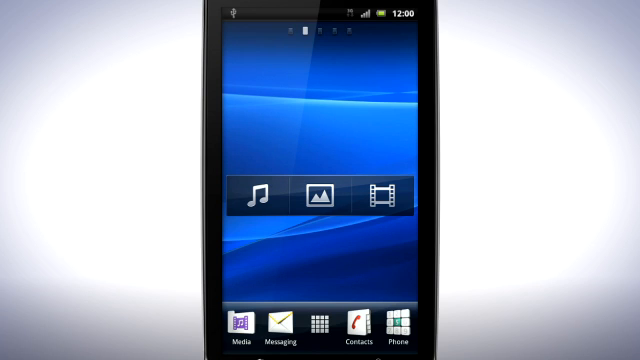
pyautogui.click(320, 194)
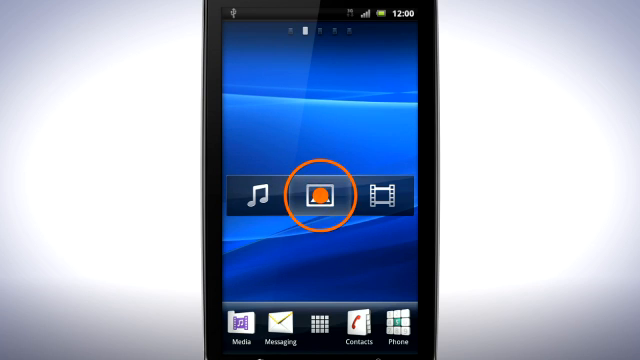
# Step: Open the picture gallery from the new media widget
pyautogui.click(320, 196)
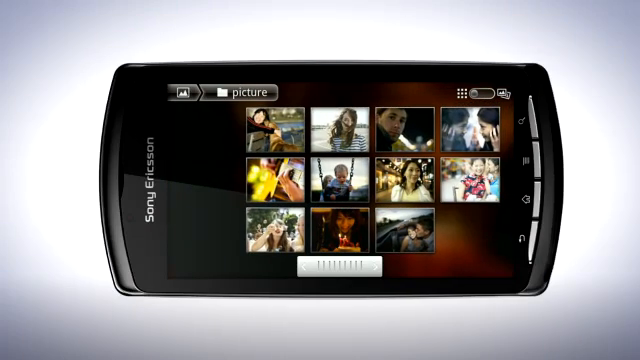